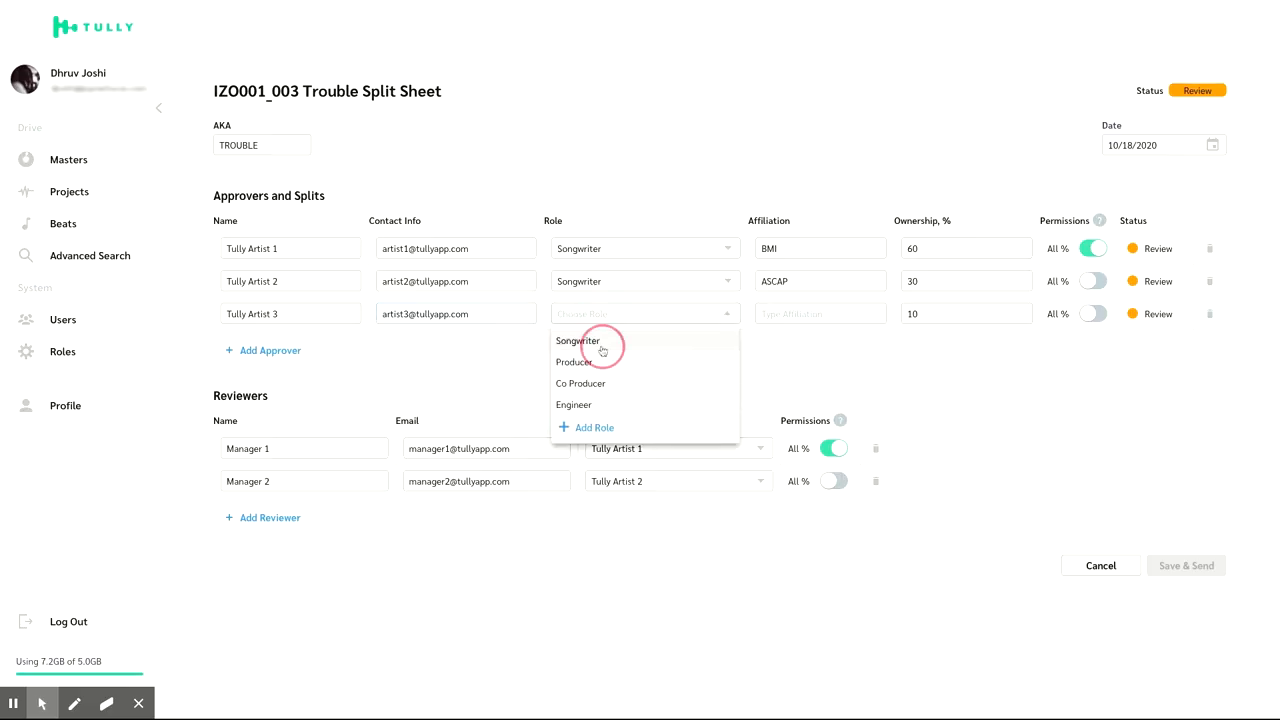
# Step: Make Tully Artist 3 a Songwriter with All % permissions, then save and send the Trouble split sheet
pyautogui.click(578, 341)
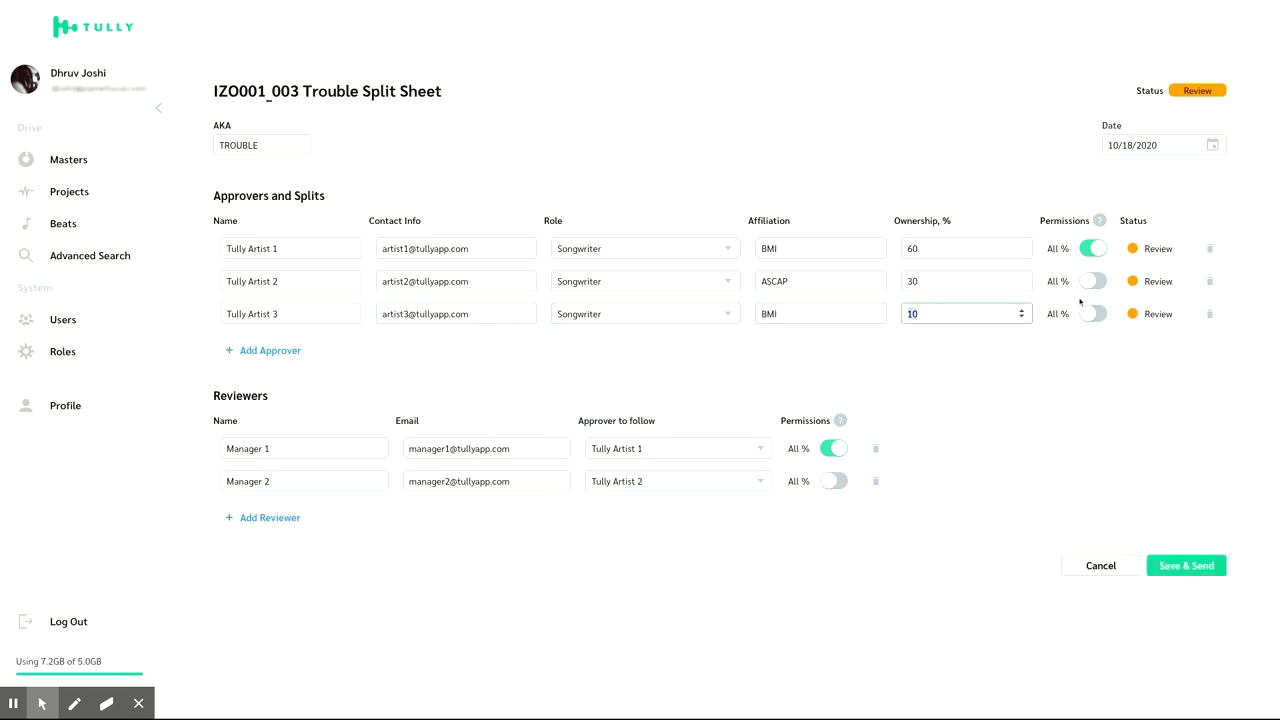
pyautogui.click(1092, 313)
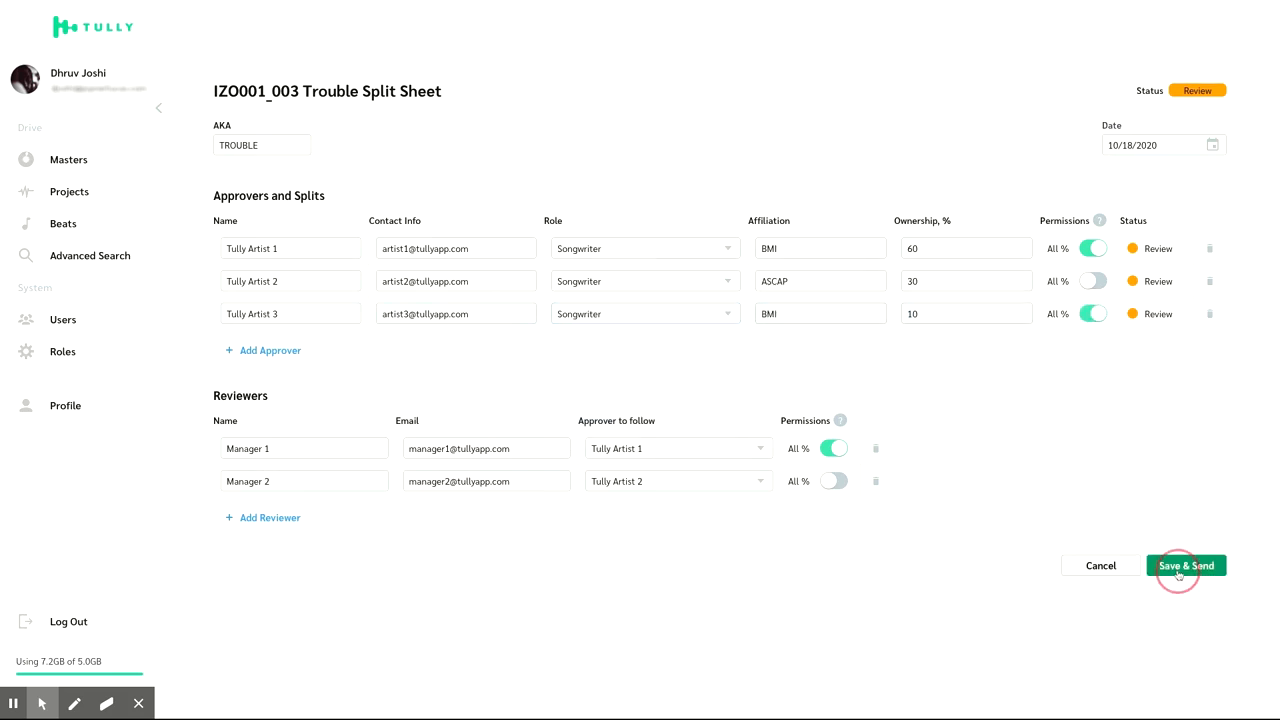
pyautogui.click(1186, 565)
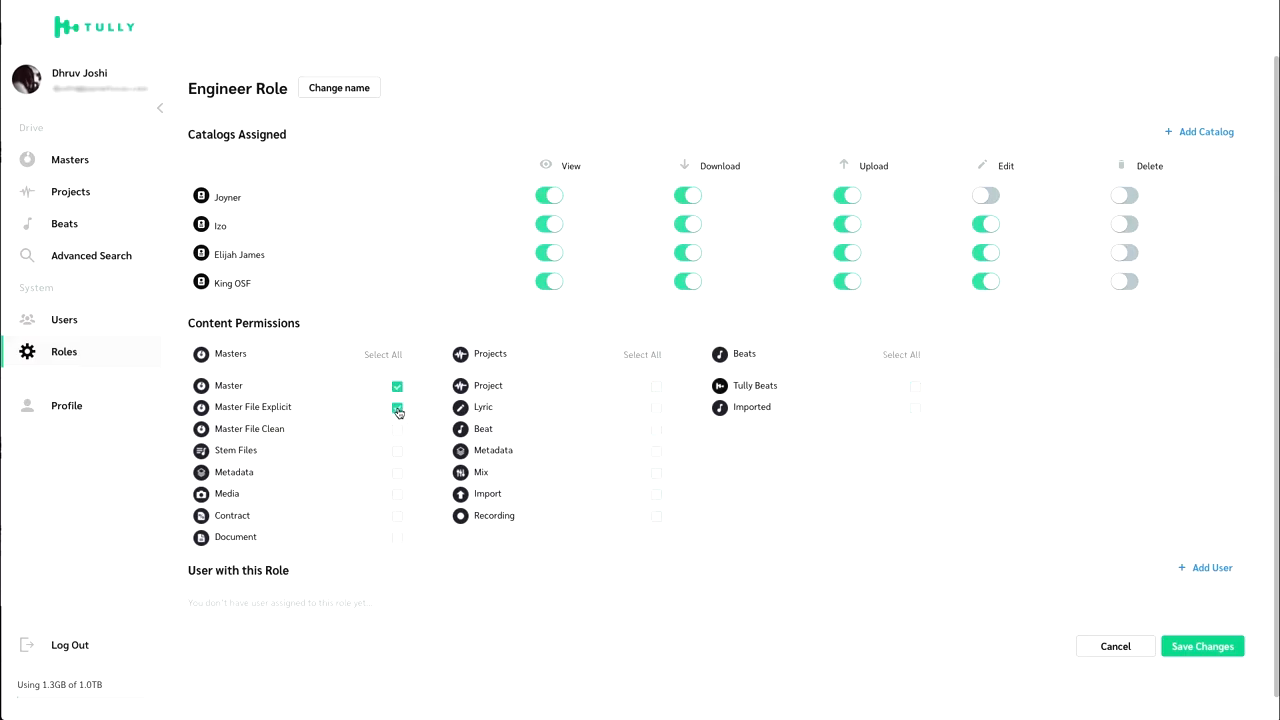
pyautogui.click(69, 160)
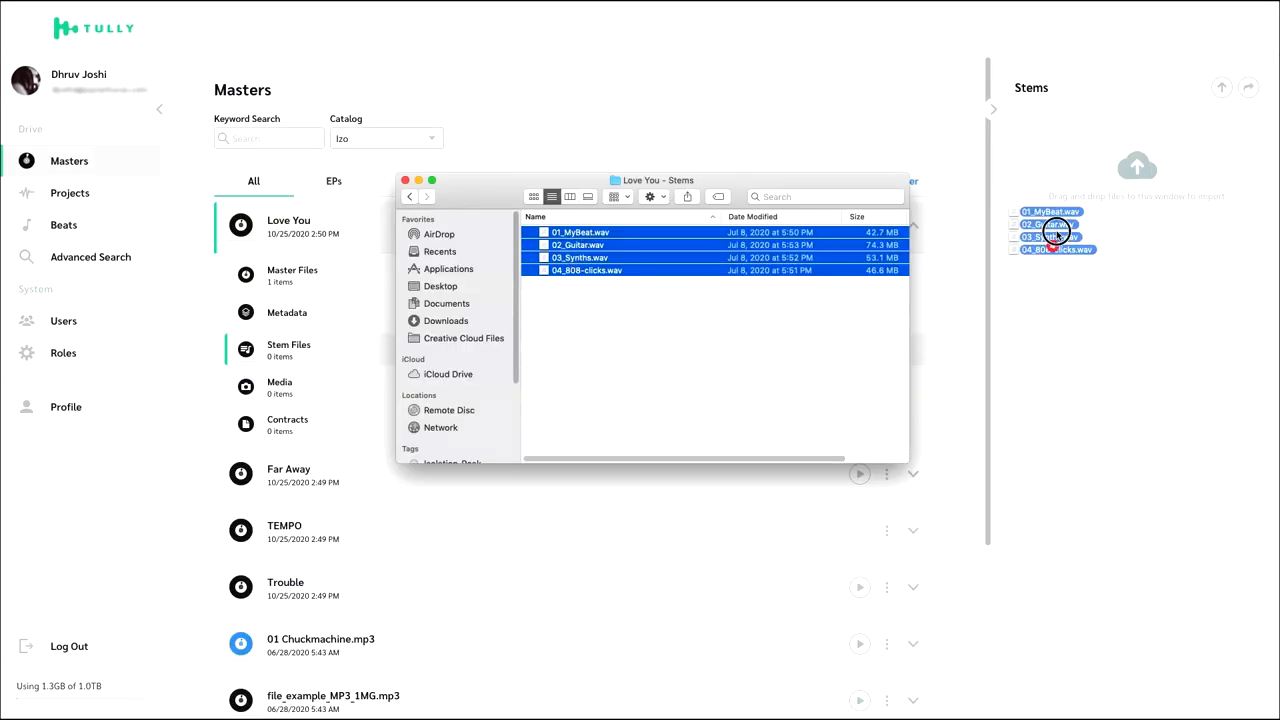